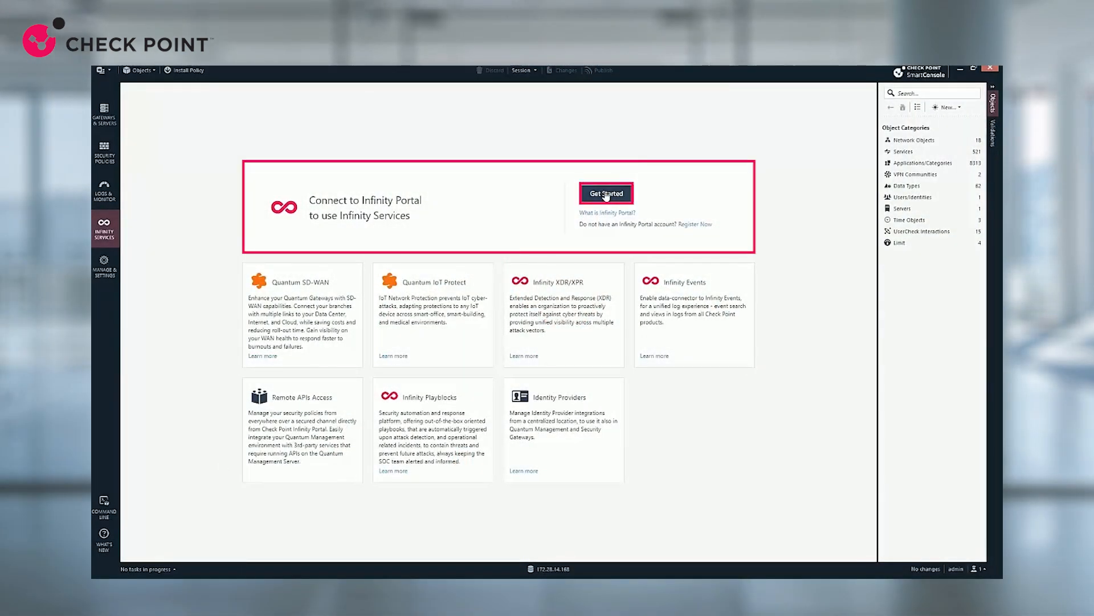
- Connect the Kiev Security Management Server to Infinity Portal from SmartConsole's Infinity Services page
left_click(606, 192)
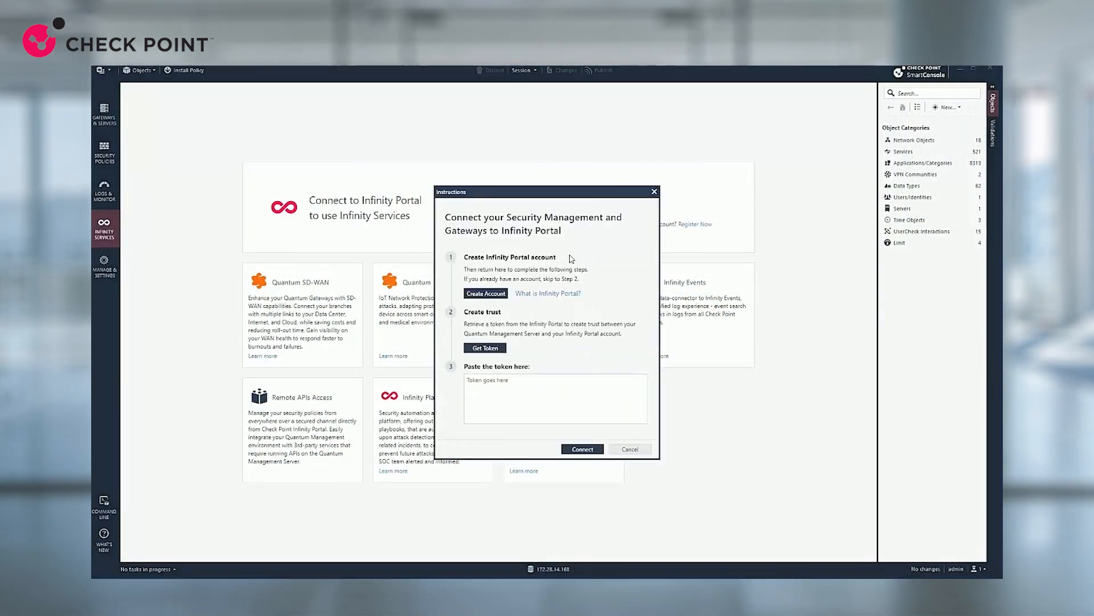
left_click(555, 398)
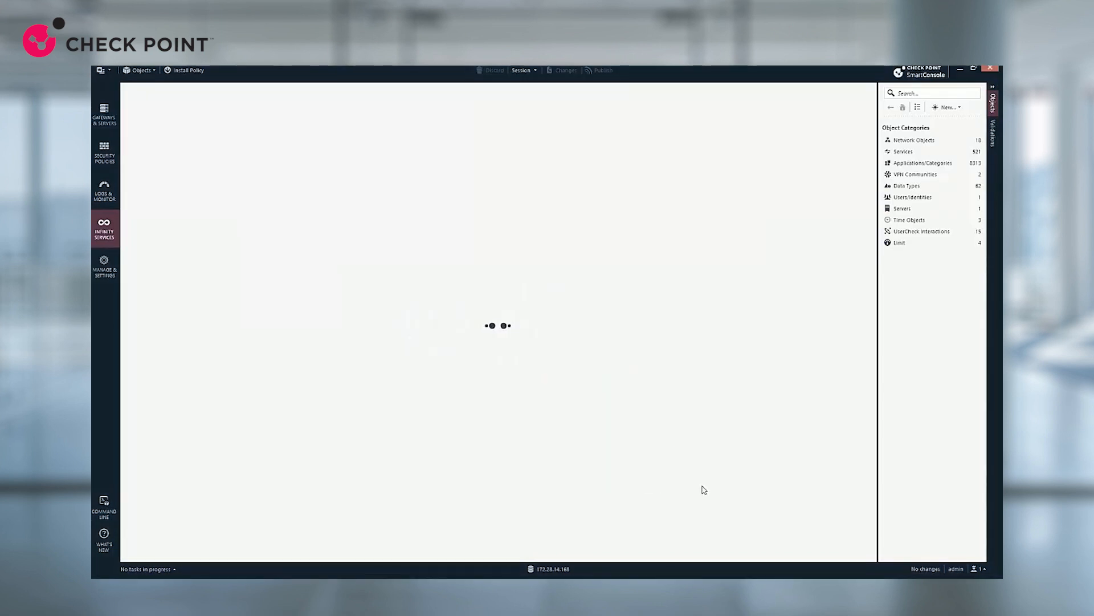
left_click(104, 228)
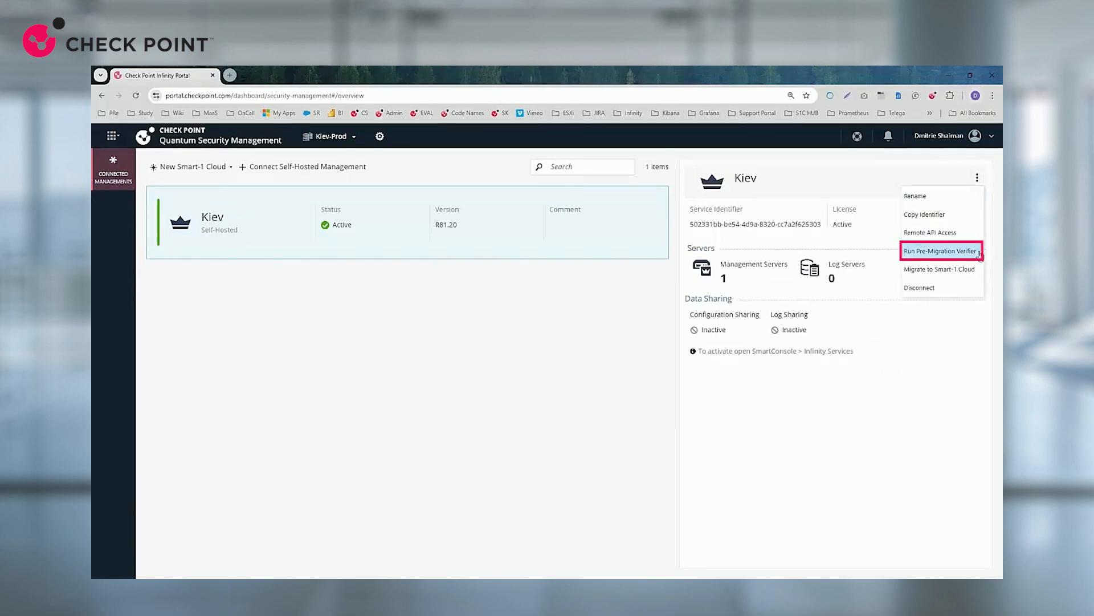
- Run the Pre-Migration Verifier on the Kiev management from its three-dot menu
left_click(941, 250)
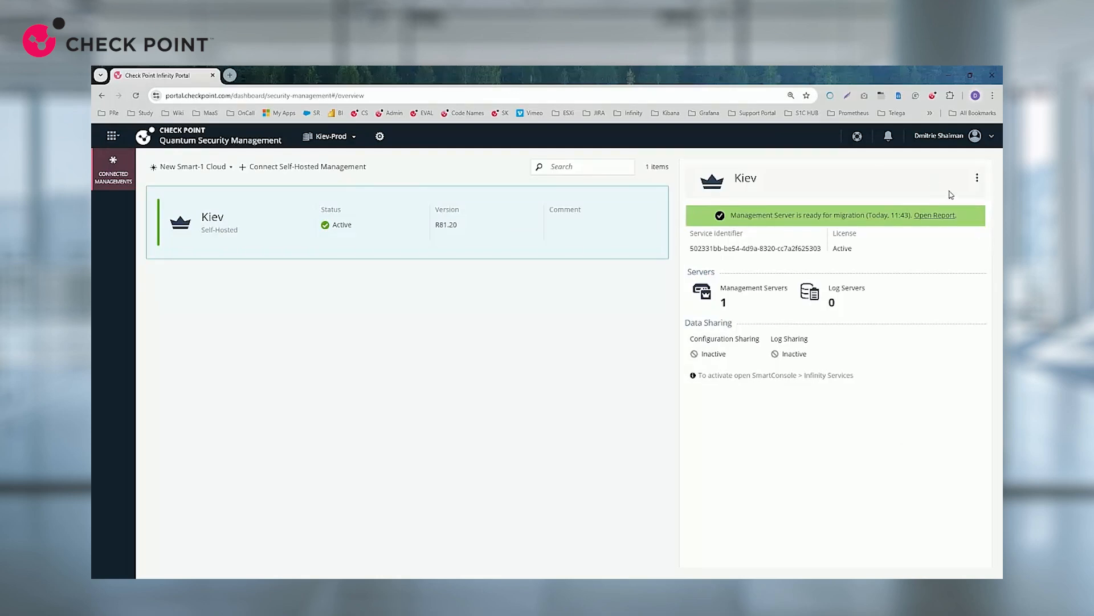
left_click(934, 216)
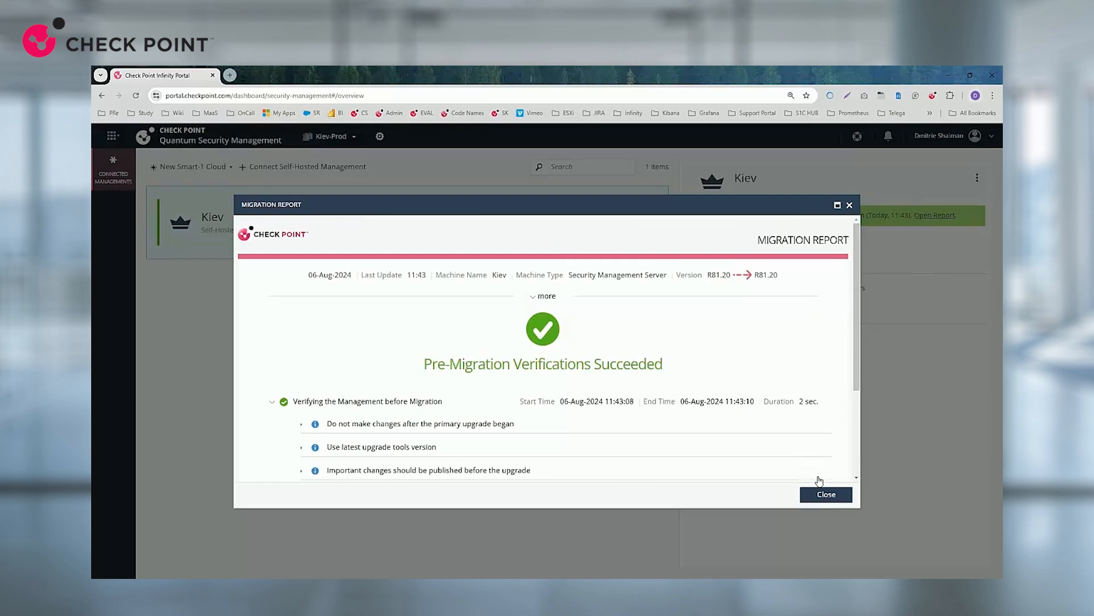
left_click(826, 494)
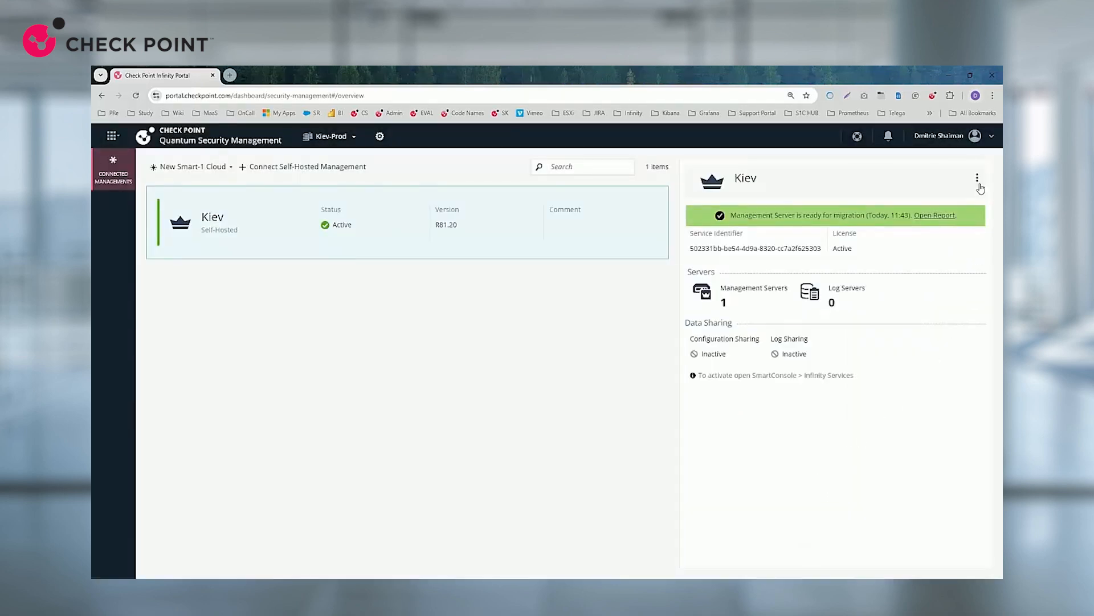
- Start Migrate to Smart-1 Cloud for Kiev from its actions menu
left_click(977, 178)
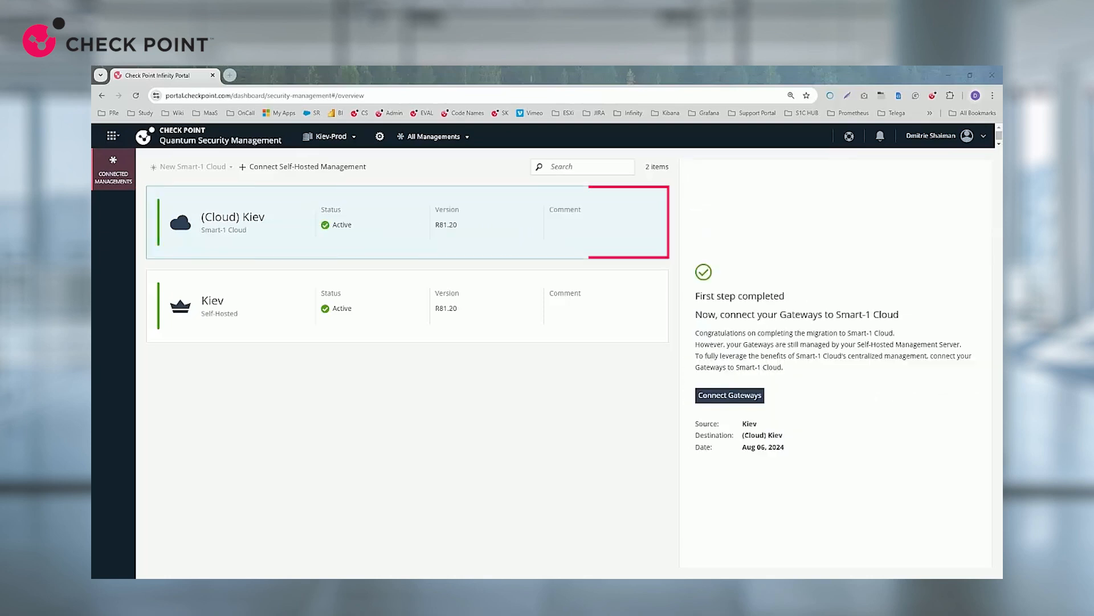
- Register the existing London gateway with the (Cloud) Kiev management via Connect Gateways
left_click(728, 396)
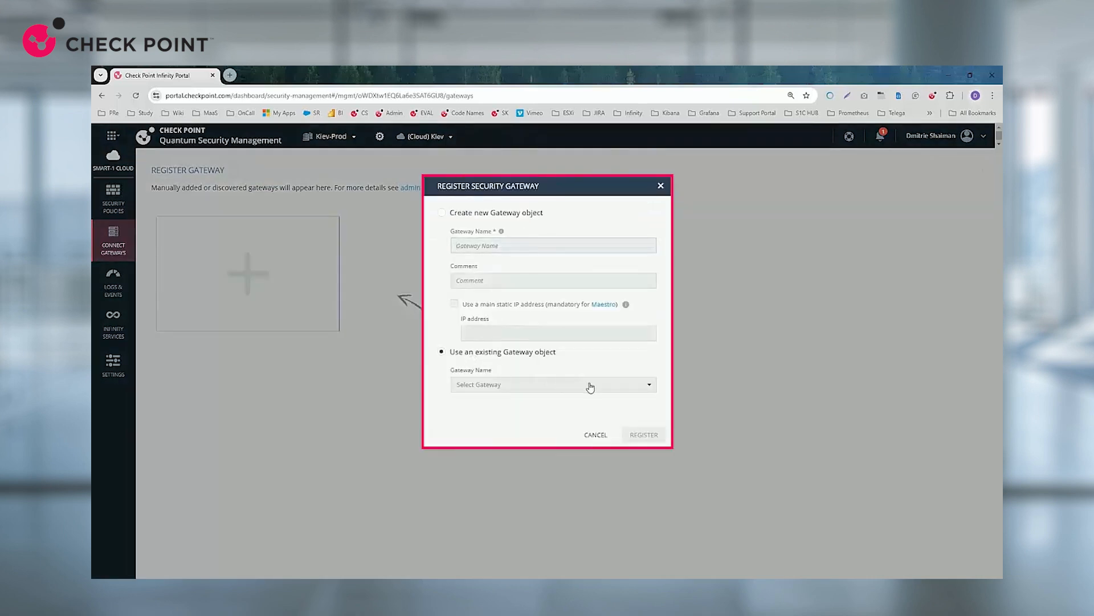
left_click(552, 385)
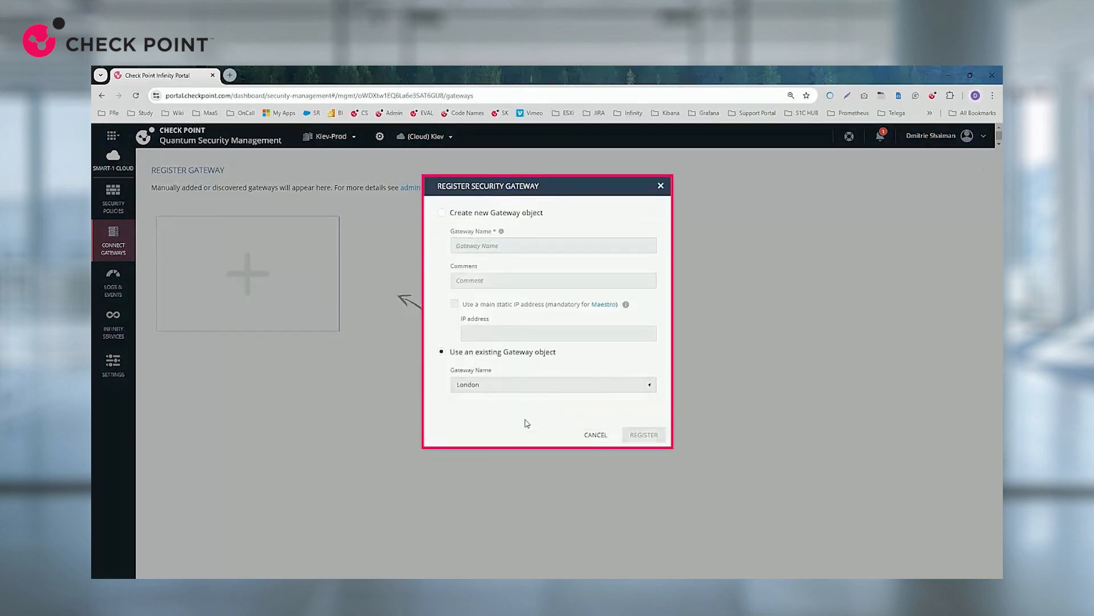
left_click(643, 435)
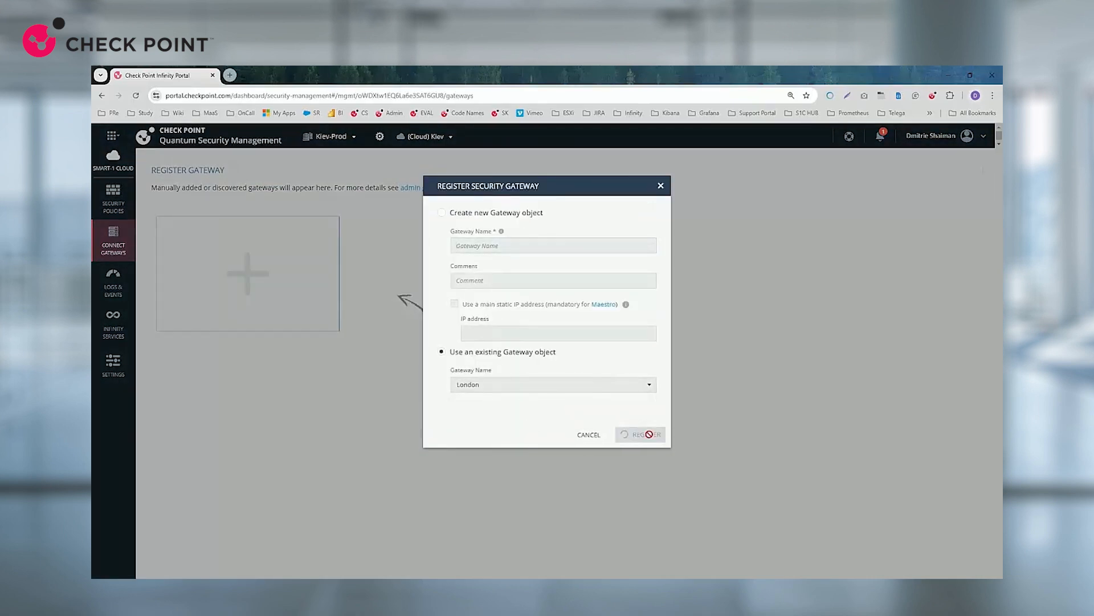
left_click(639, 434)
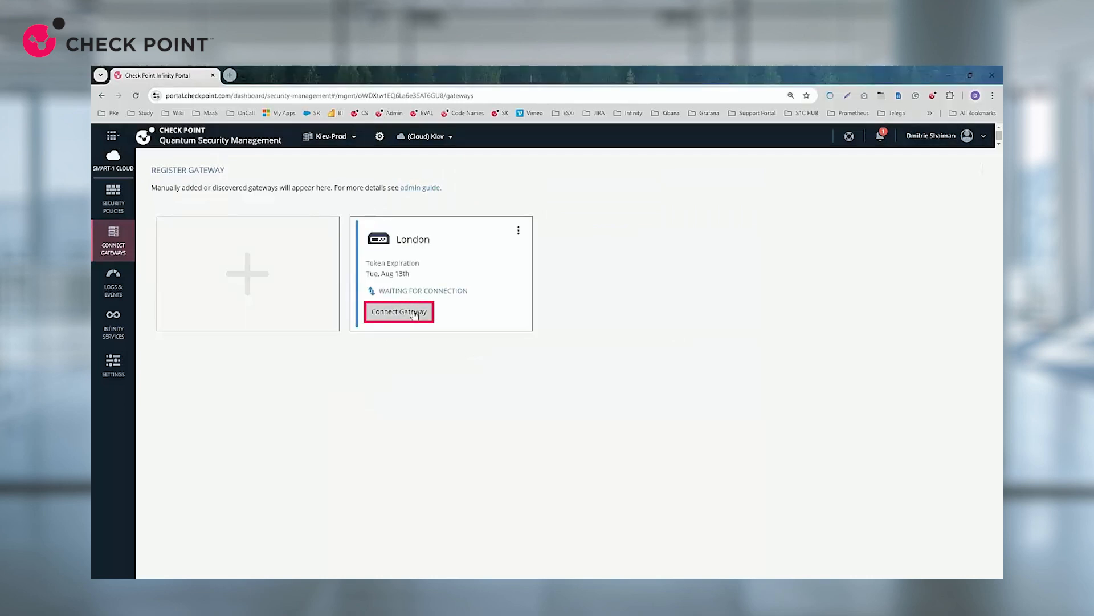
- Get London's Connect Gateway instructions and copy the Clish connection command
left_click(399, 311)
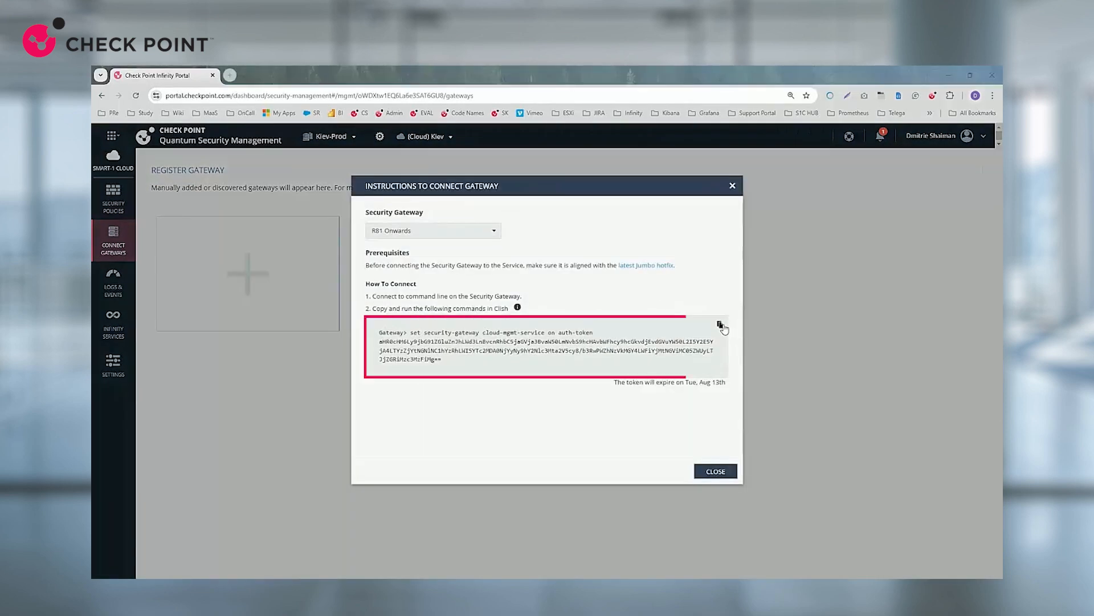
left_click(713, 471)
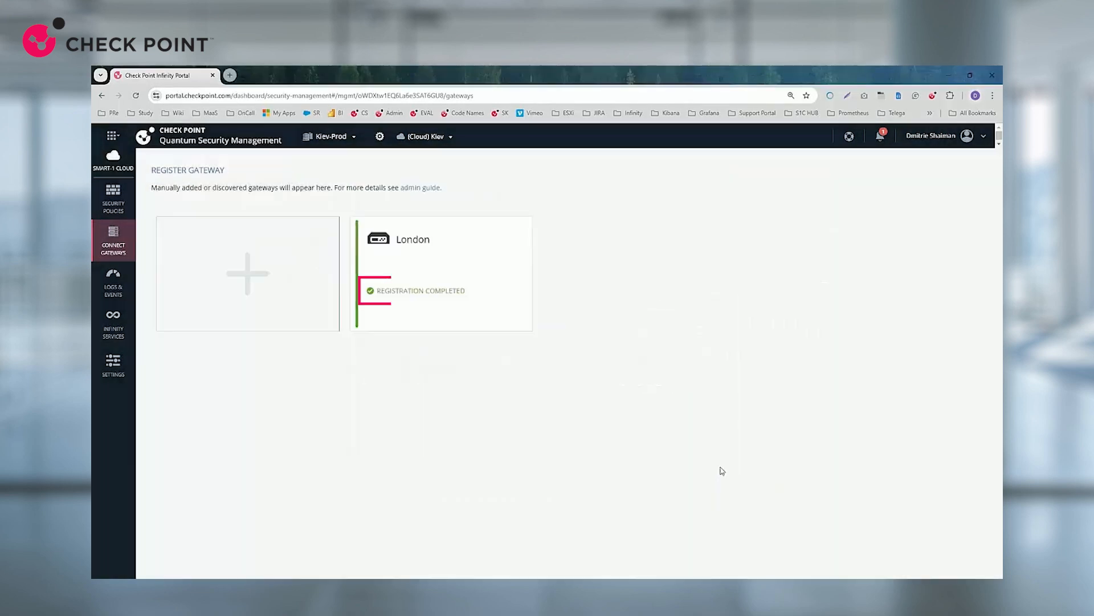